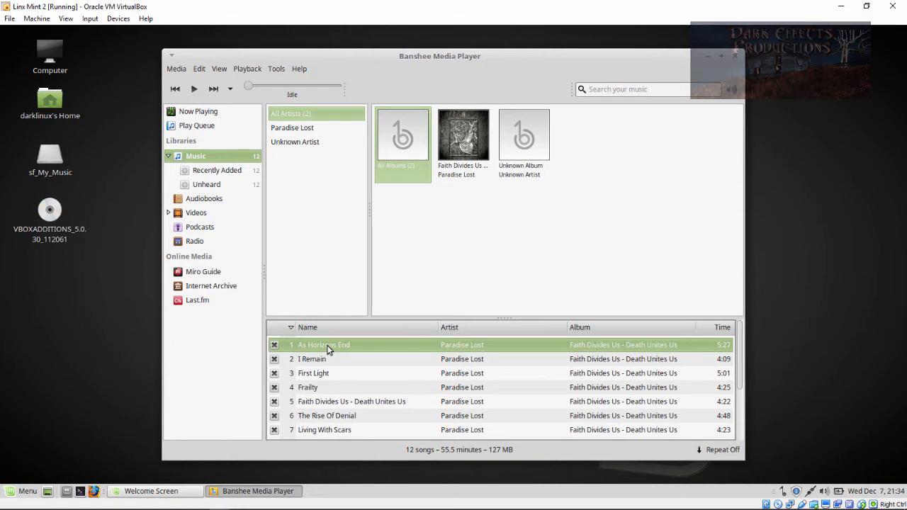
# Play the track 'As Horizons End', triggering a search for a missing MP3 decoder plugin.
pyautogui.doubleClick(323, 345)
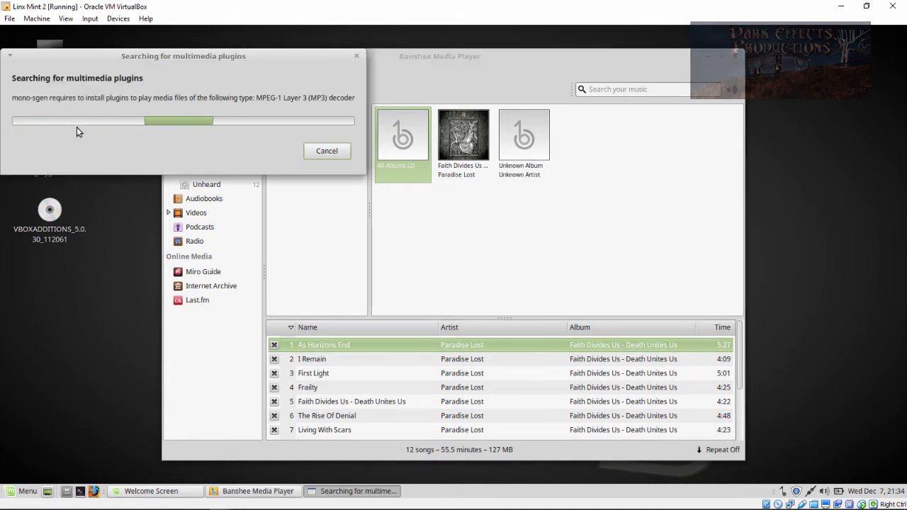
pyautogui.moveTo(258, 76)
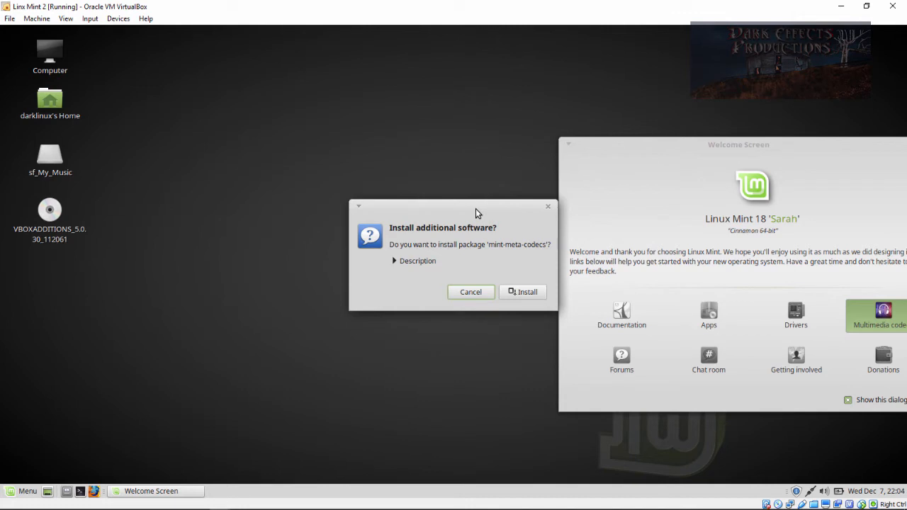
pyautogui.moveTo(394, 268)
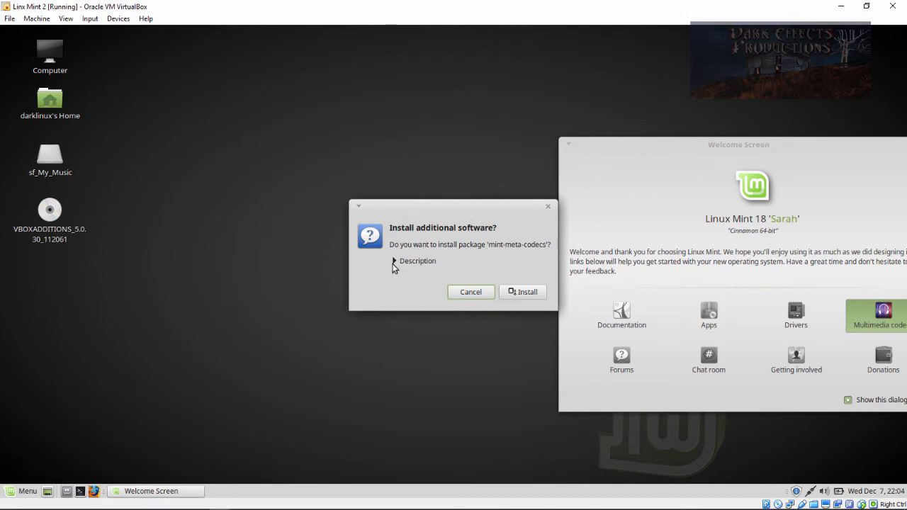
# Review the mint-meta-codecs package description and confirm installing it.
pyautogui.click(394, 261)
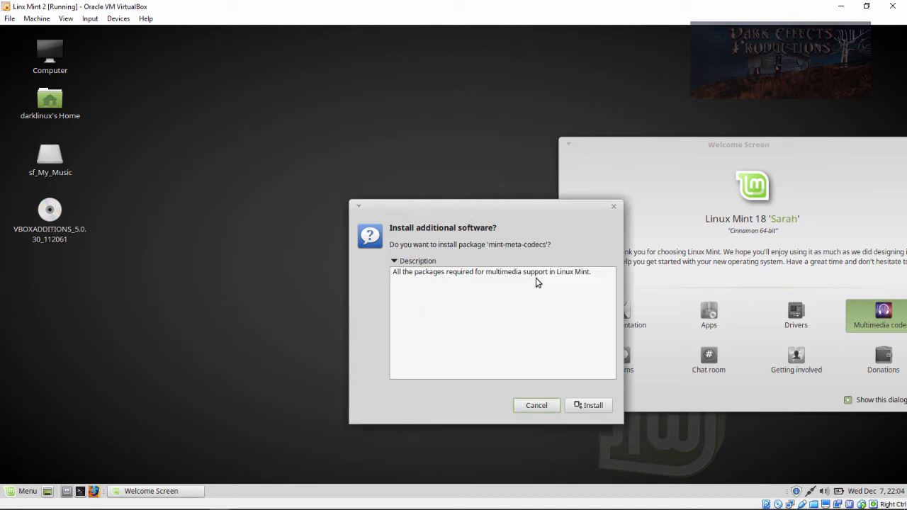
pyautogui.click(394, 261)
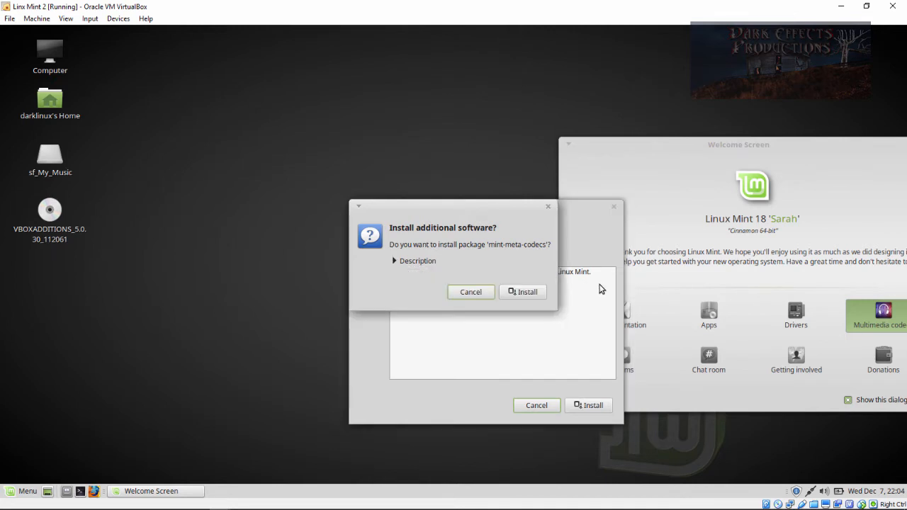
pyautogui.moveTo(595, 287)
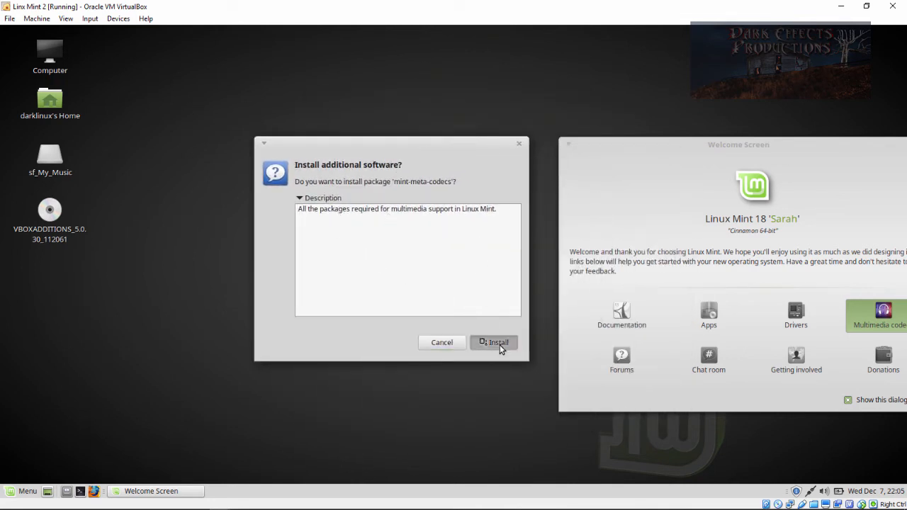
pyautogui.click(493, 342)
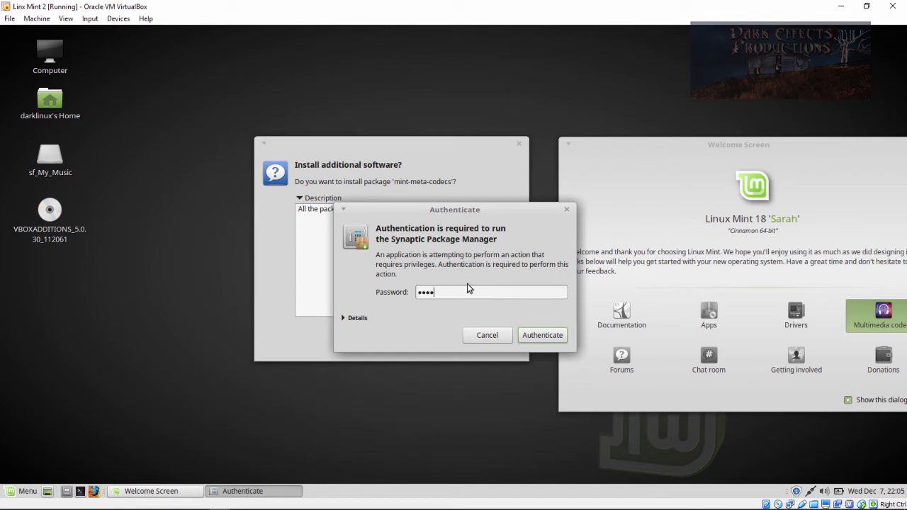
# Authenticate the codec installation with the password and return to Banshee.
pyautogui.click(541, 335)
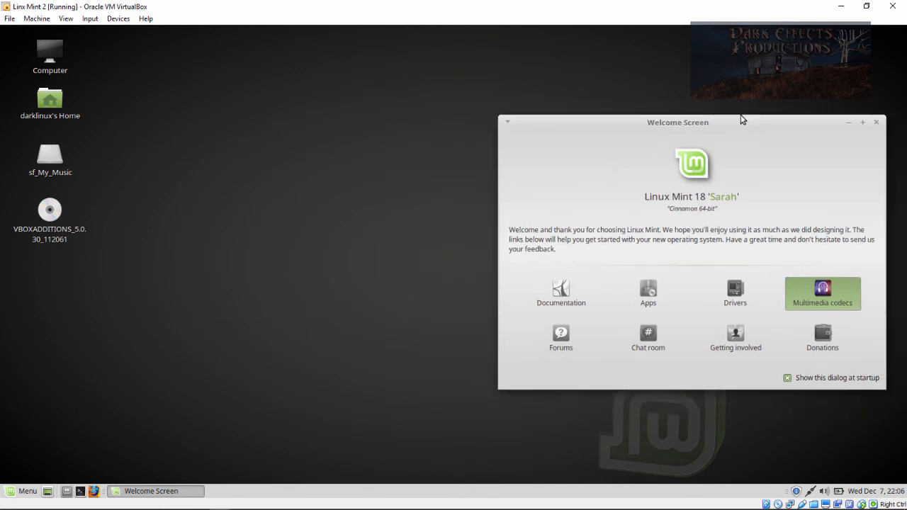
pyautogui.moveTo(677, 122); pyautogui.dragTo(566, 99)
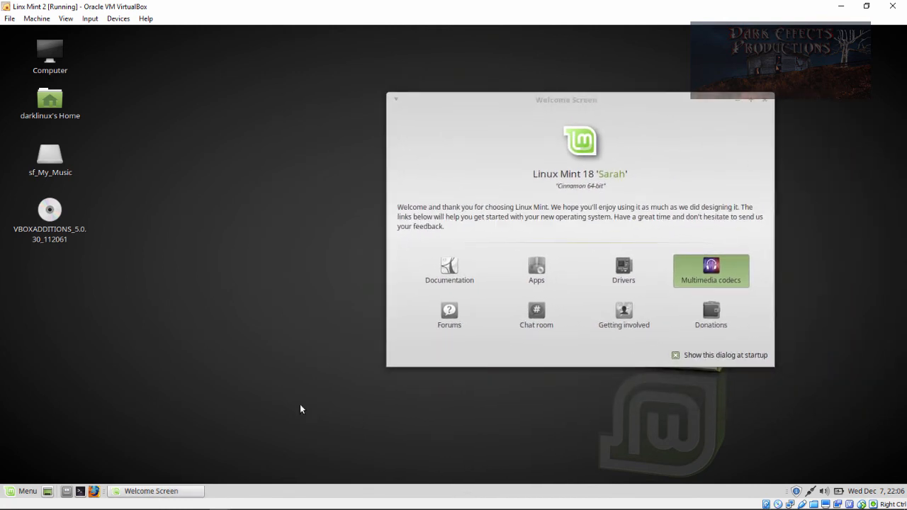
pyautogui.click(24, 490)
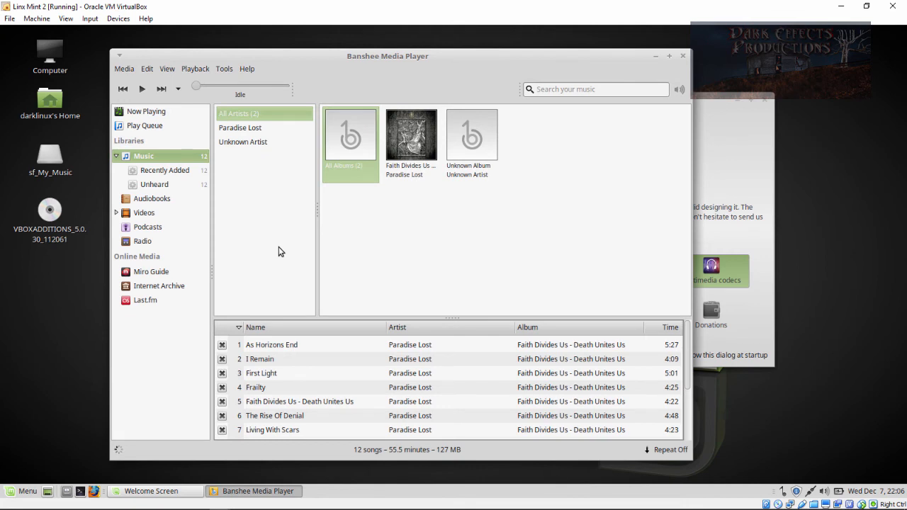
# Play 'As Horizons End' successfully, pause it, close Banshee and recentre the Welcome Screen.
pyautogui.doubleClick(272, 344)
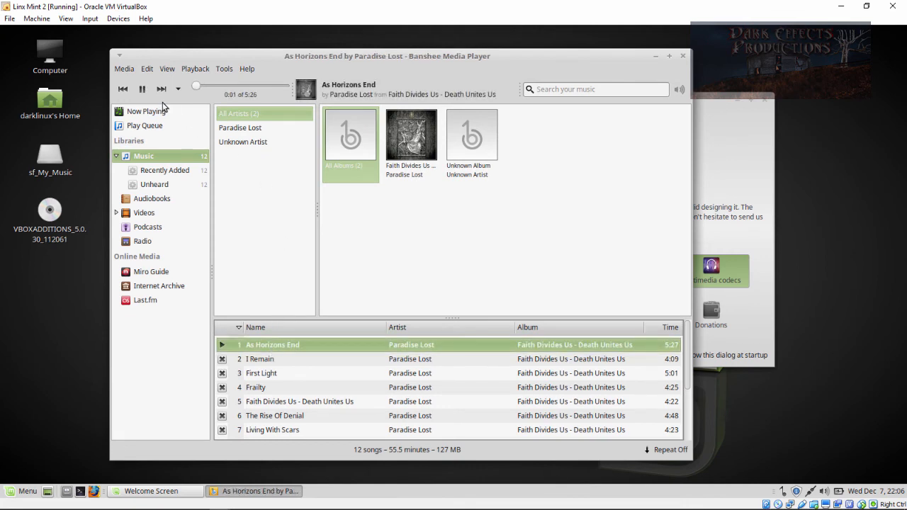
pyautogui.click(142, 87)
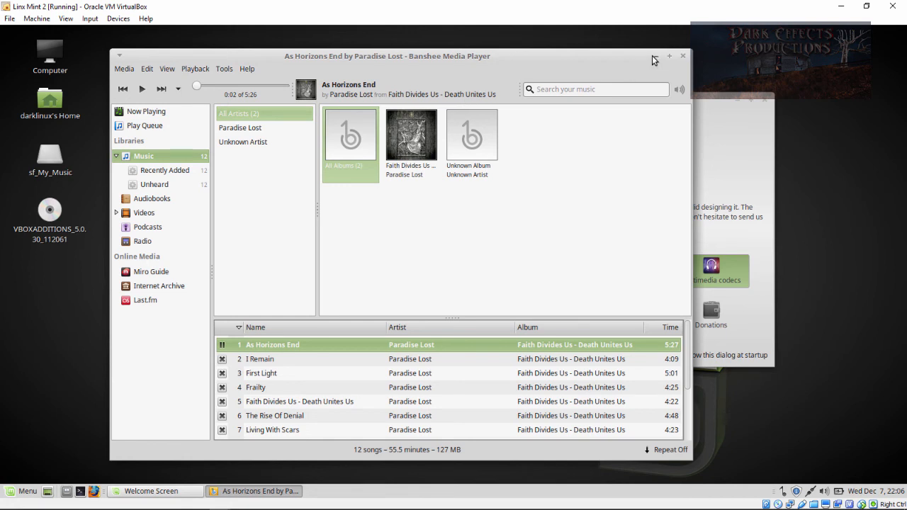
pyautogui.click(150, 490)
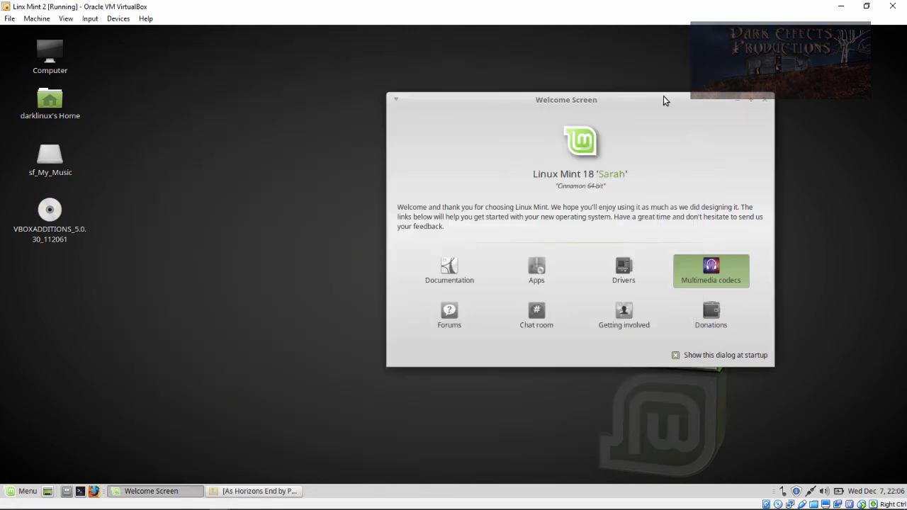
pyautogui.moveTo(567, 99); pyautogui.dragTo(457, 104)
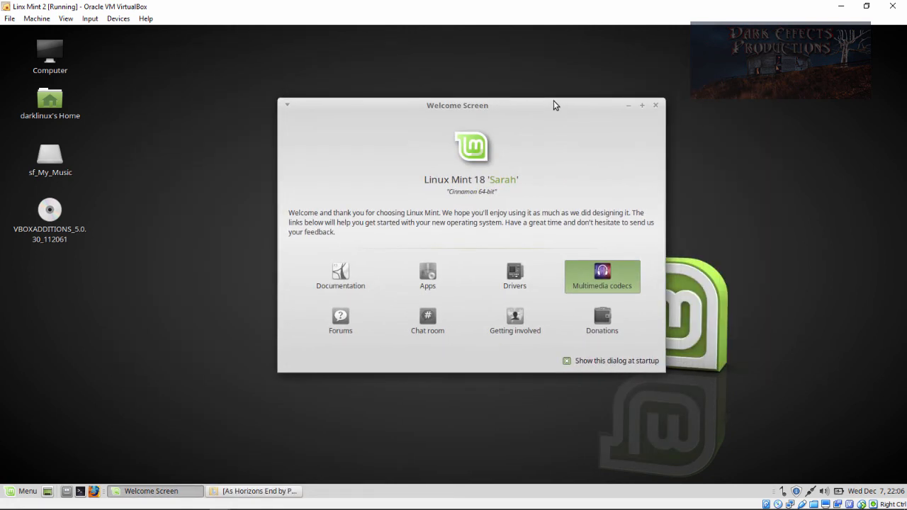